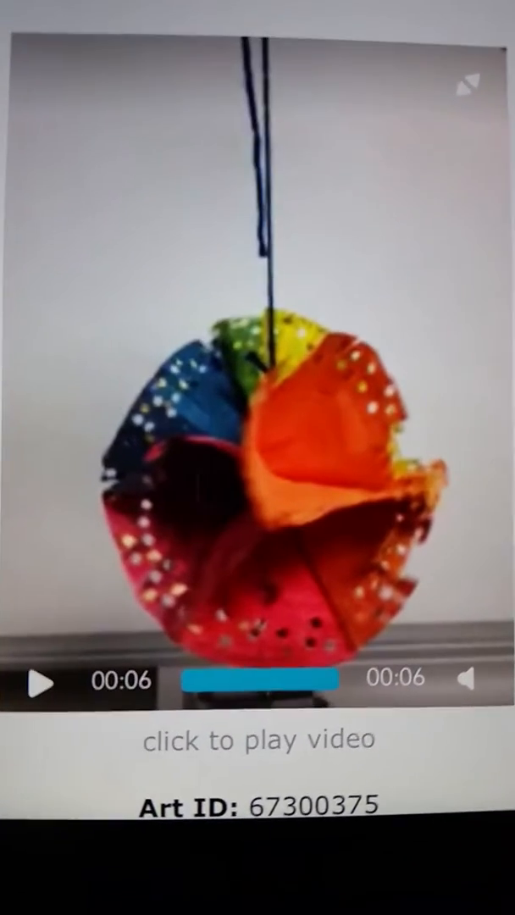
Step: Replay the finished spinning paper-ball video from the start in the artwork player
{"action": "left_click", "coordinate": [36, 683]}
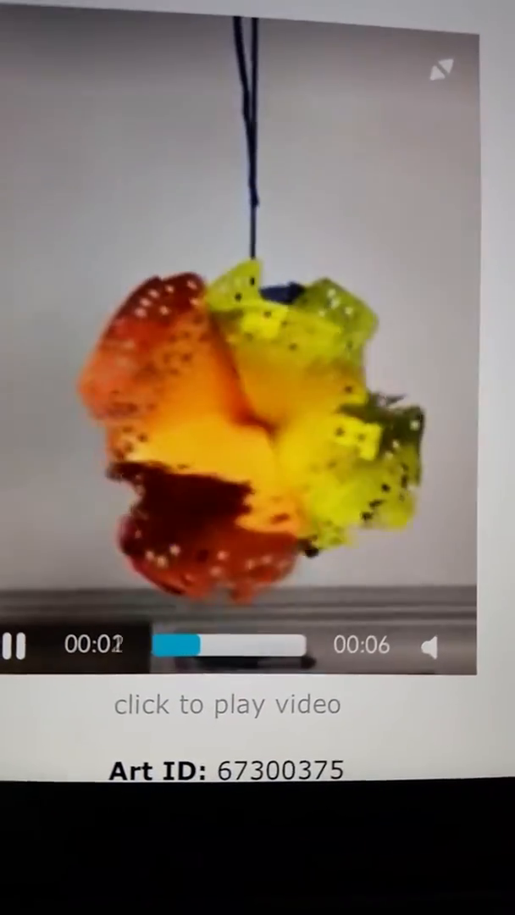